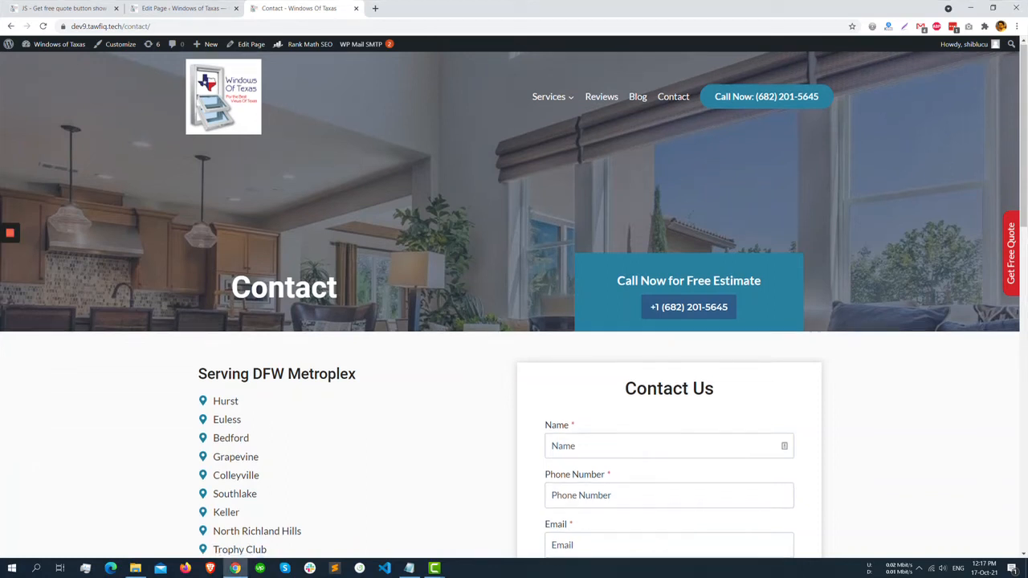
# Scroll through the live Contact page to review its two-column layout.
pyautogui.scroll(-3)
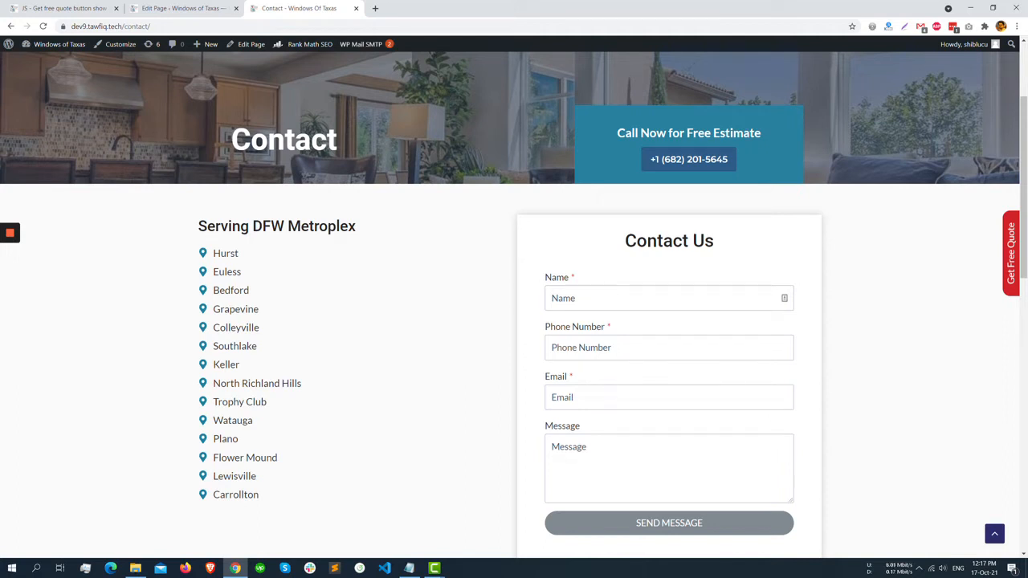
pyautogui.scroll(3)
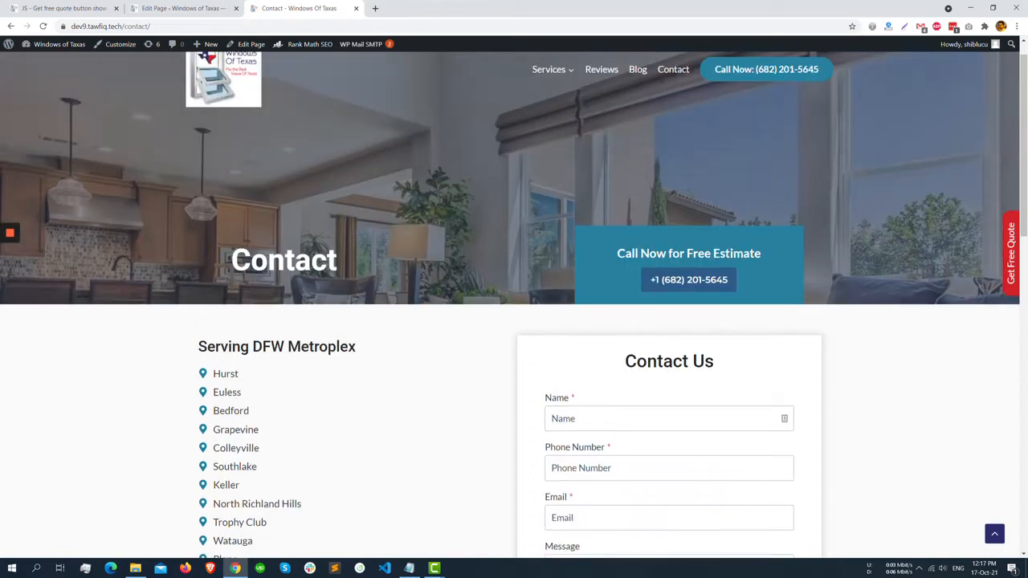
pyautogui.scroll(-3)
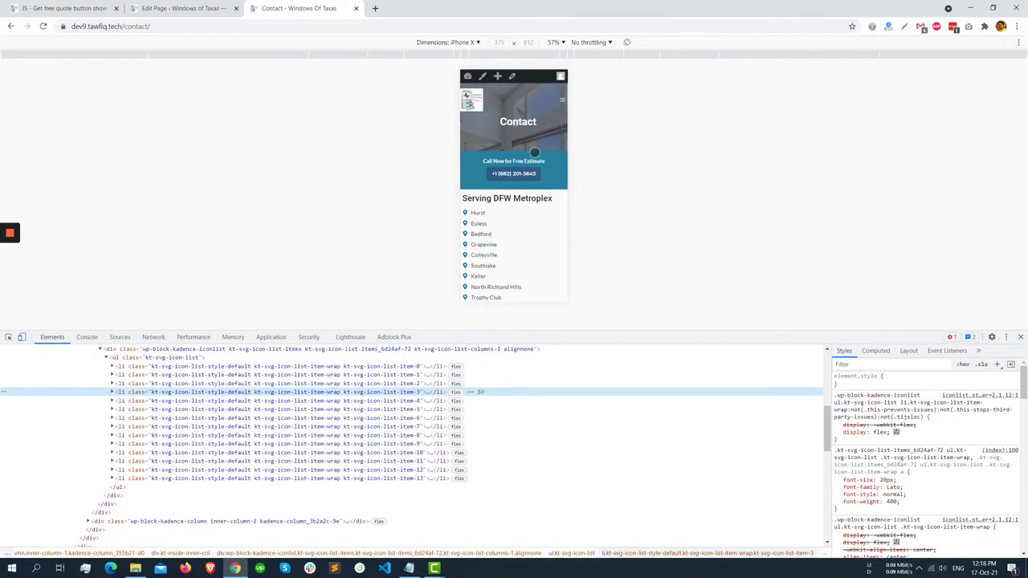
pyautogui.scroll(-3)
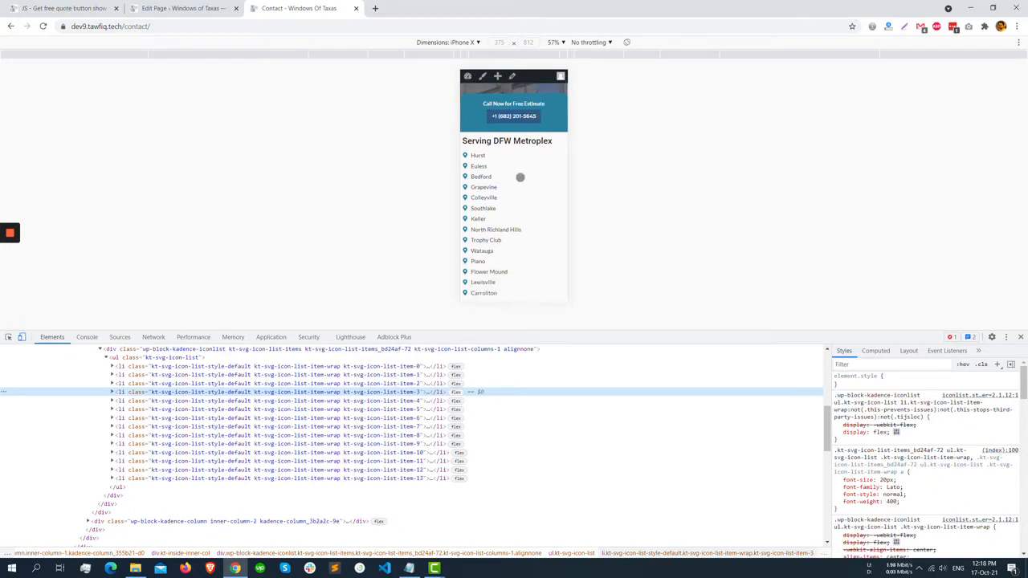
pyautogui.scroll(-3)
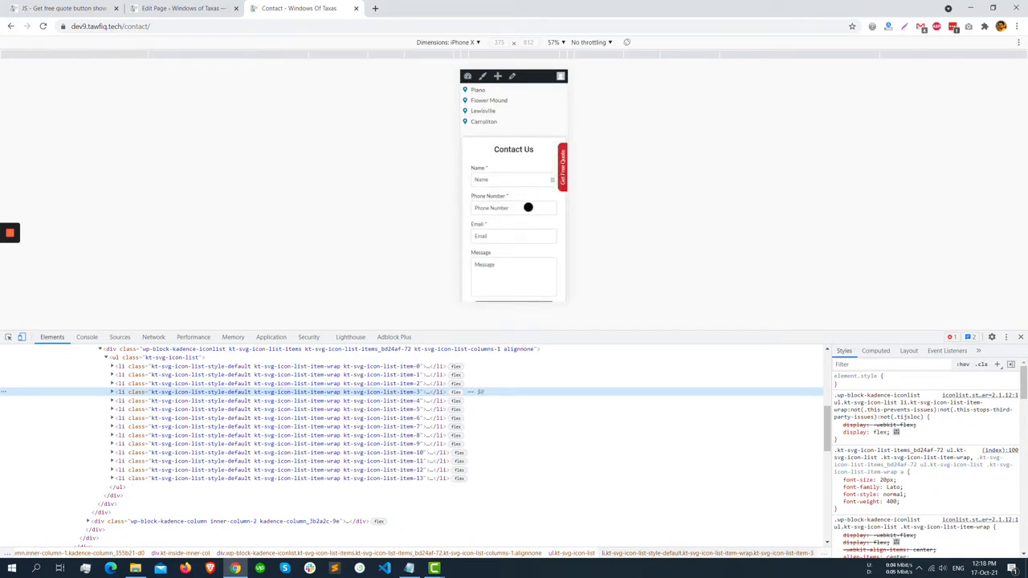
pyautogui.scroll(3)
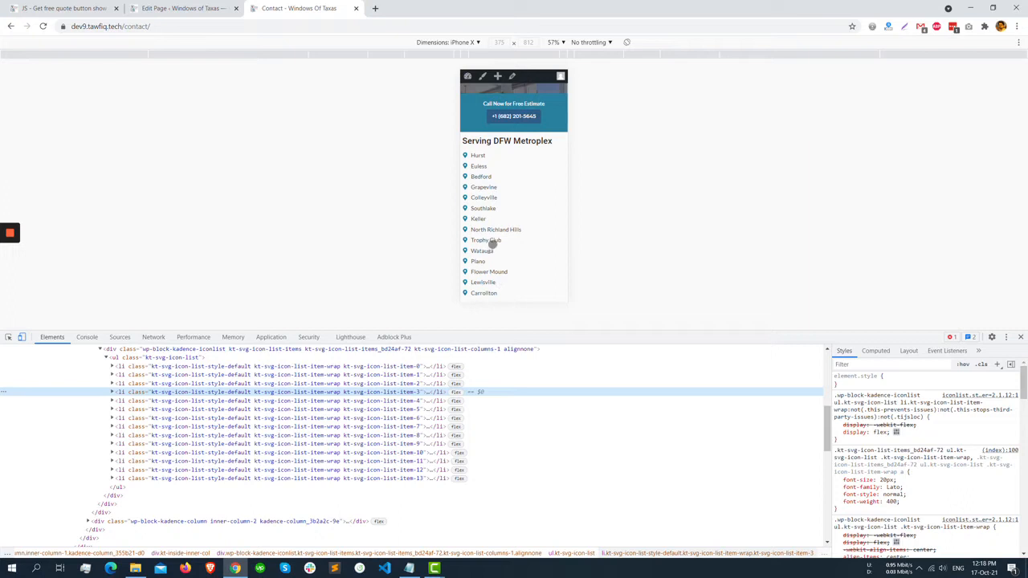
pyautogui.scroll(3)
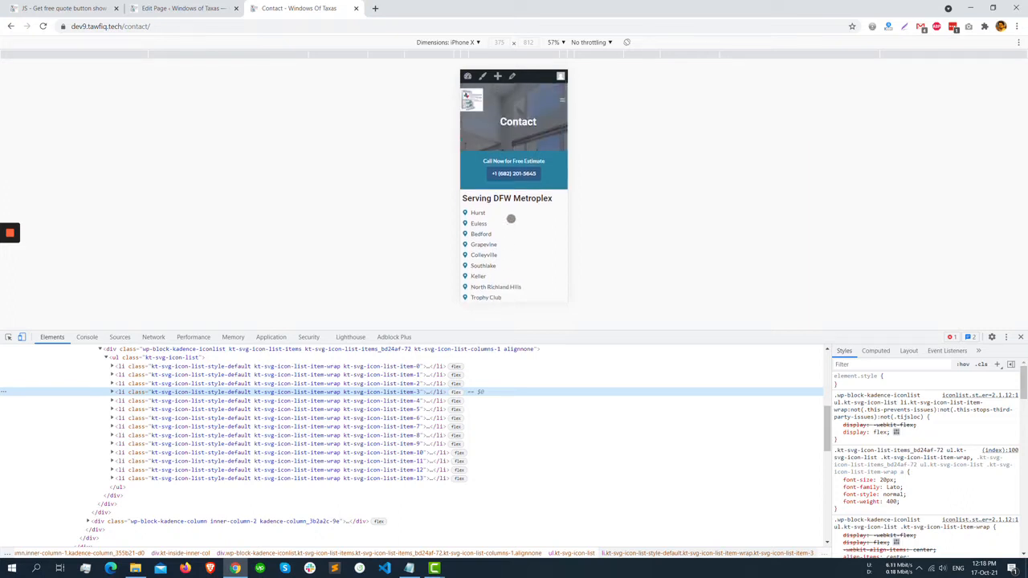
pyautogui.scroll(-3)
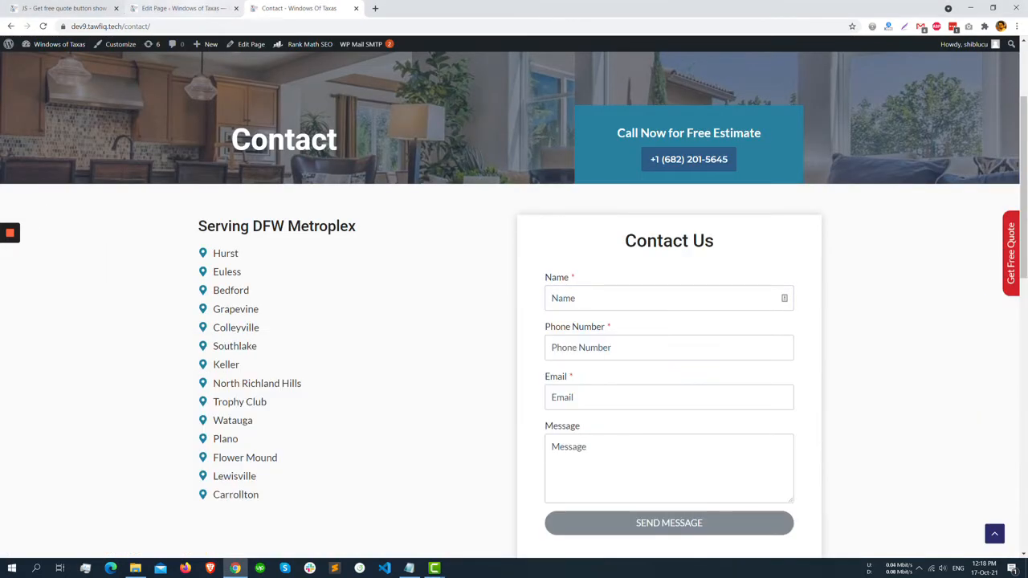
# Switch to editing the Contact page and select the left Section block in the Row Layout.
pyautogui.click(251, 44)
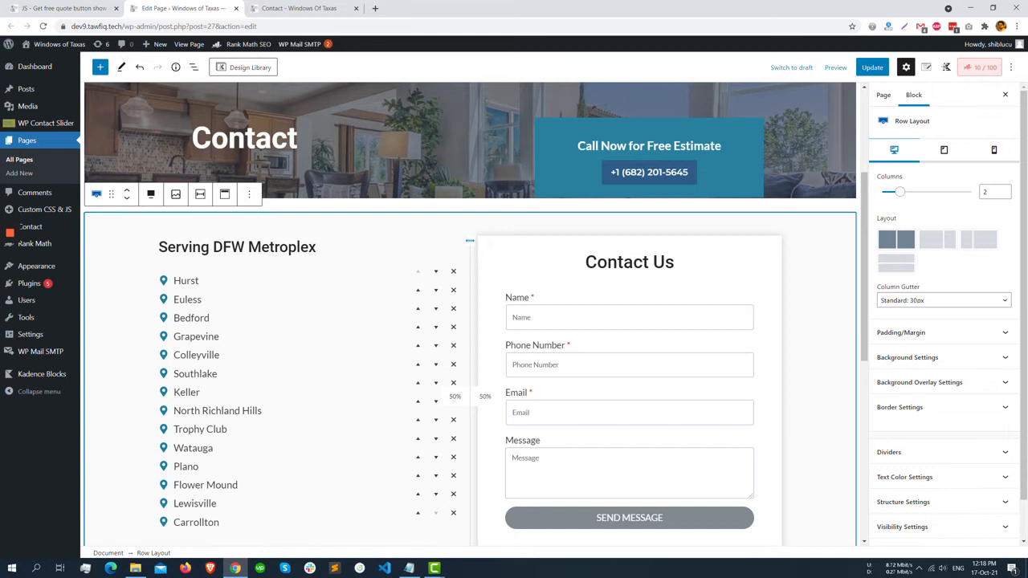
pyautogui.click(237, 247)
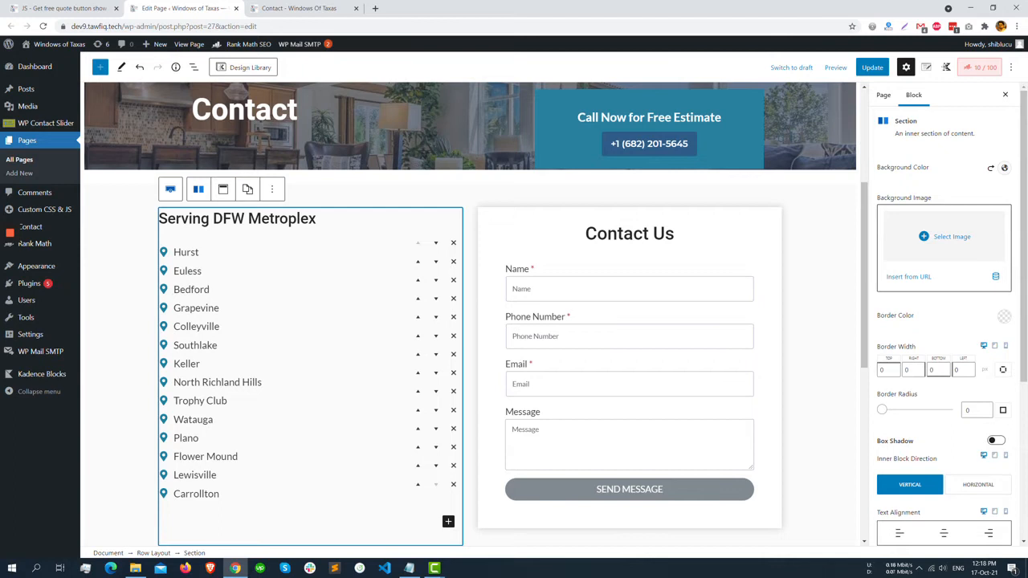
pyautogui.scroll(-3)
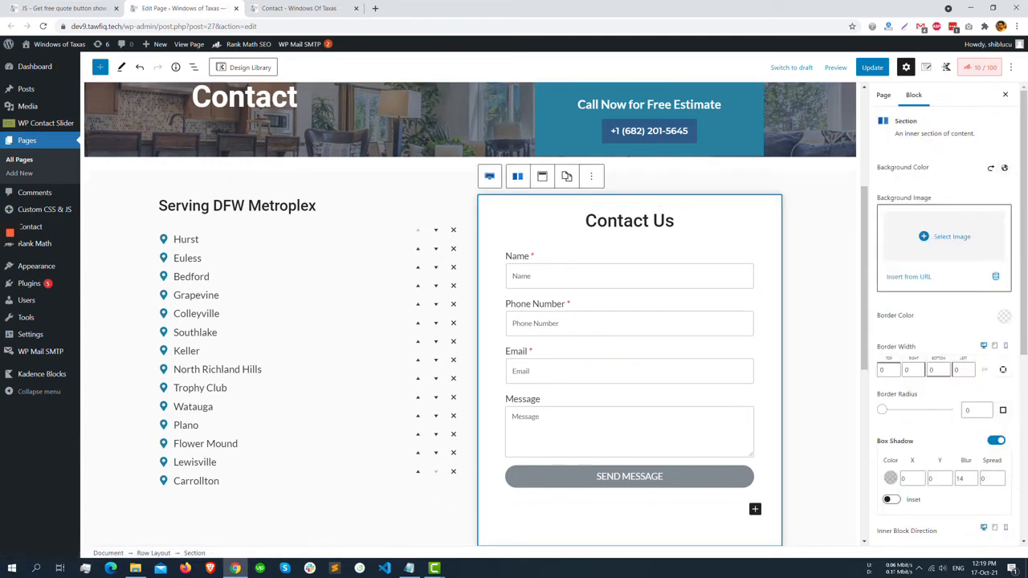
# Scroll the Block sidebar to Advanced and set the column's Mobile Collapse Order to 1.
pyautogui.scroll(-3)
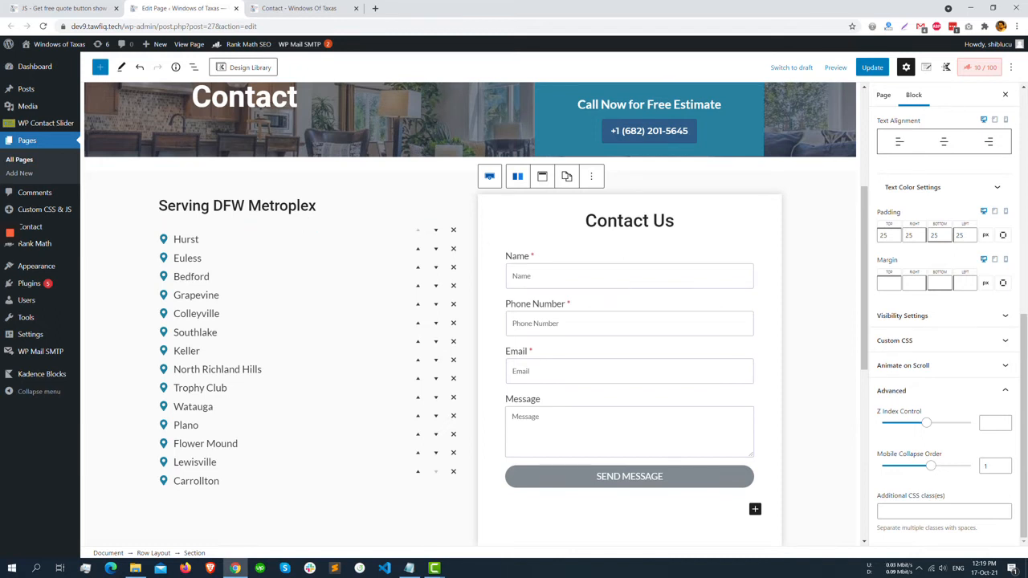
pyautogui.click(872, 67)
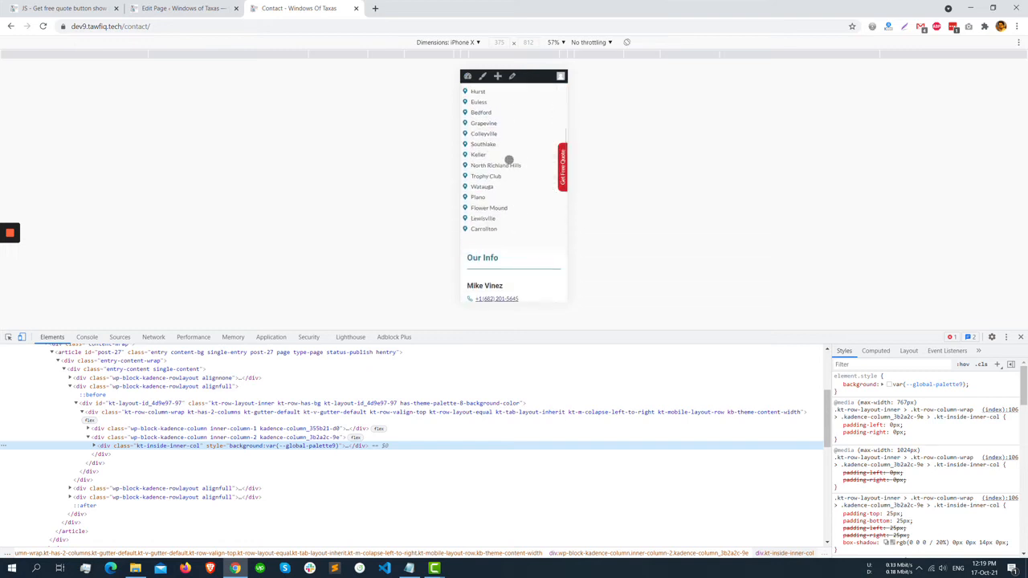
pyautogui.moveTo(530, 154)
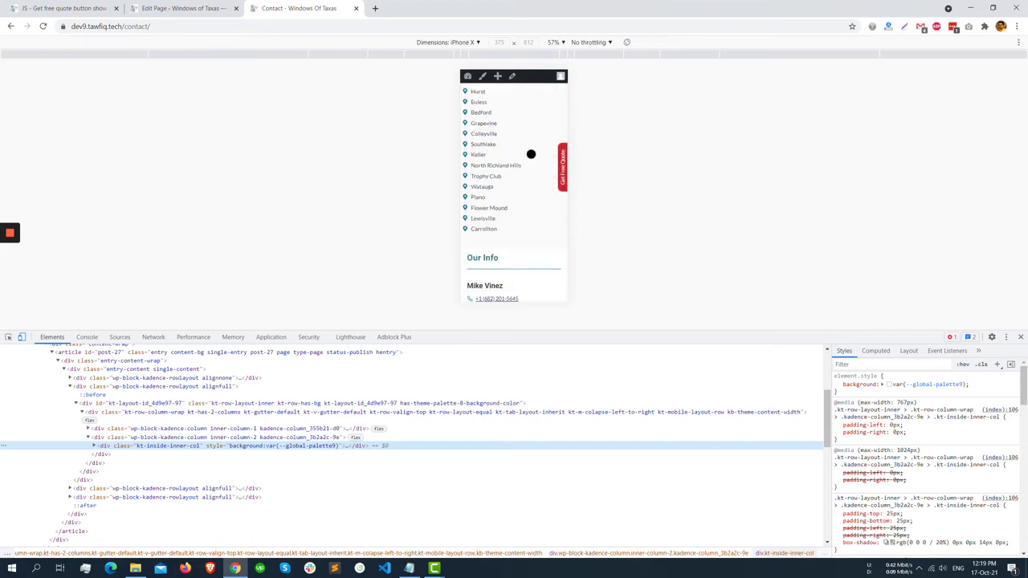
pyautogui.moveTo(530, 164)
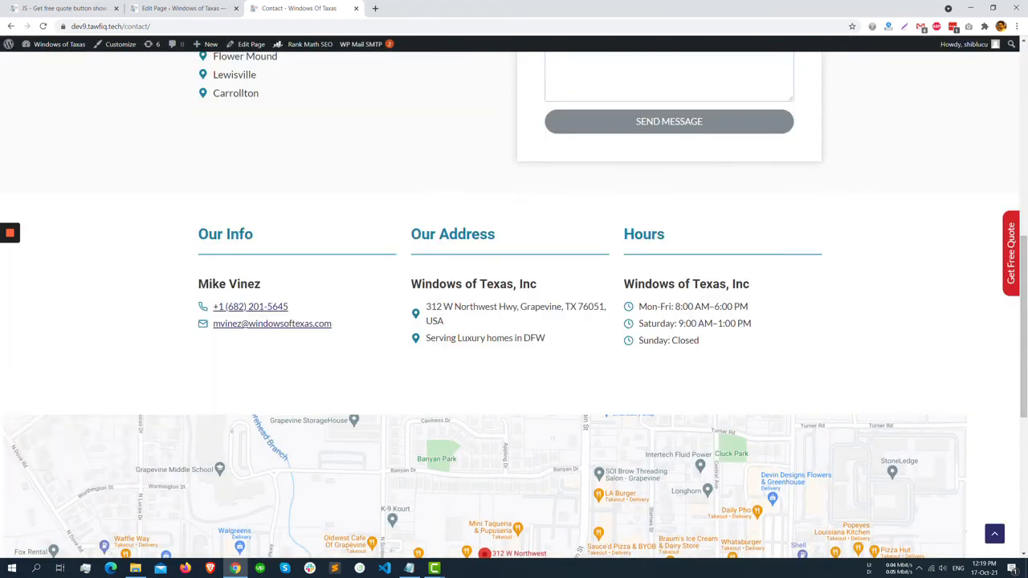
pyautogui.click(251, 44)
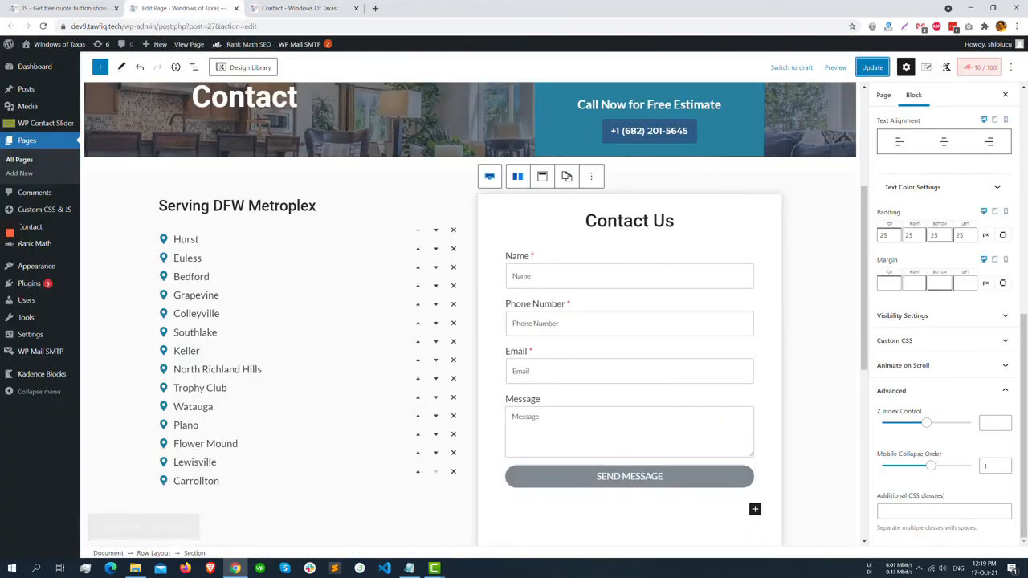